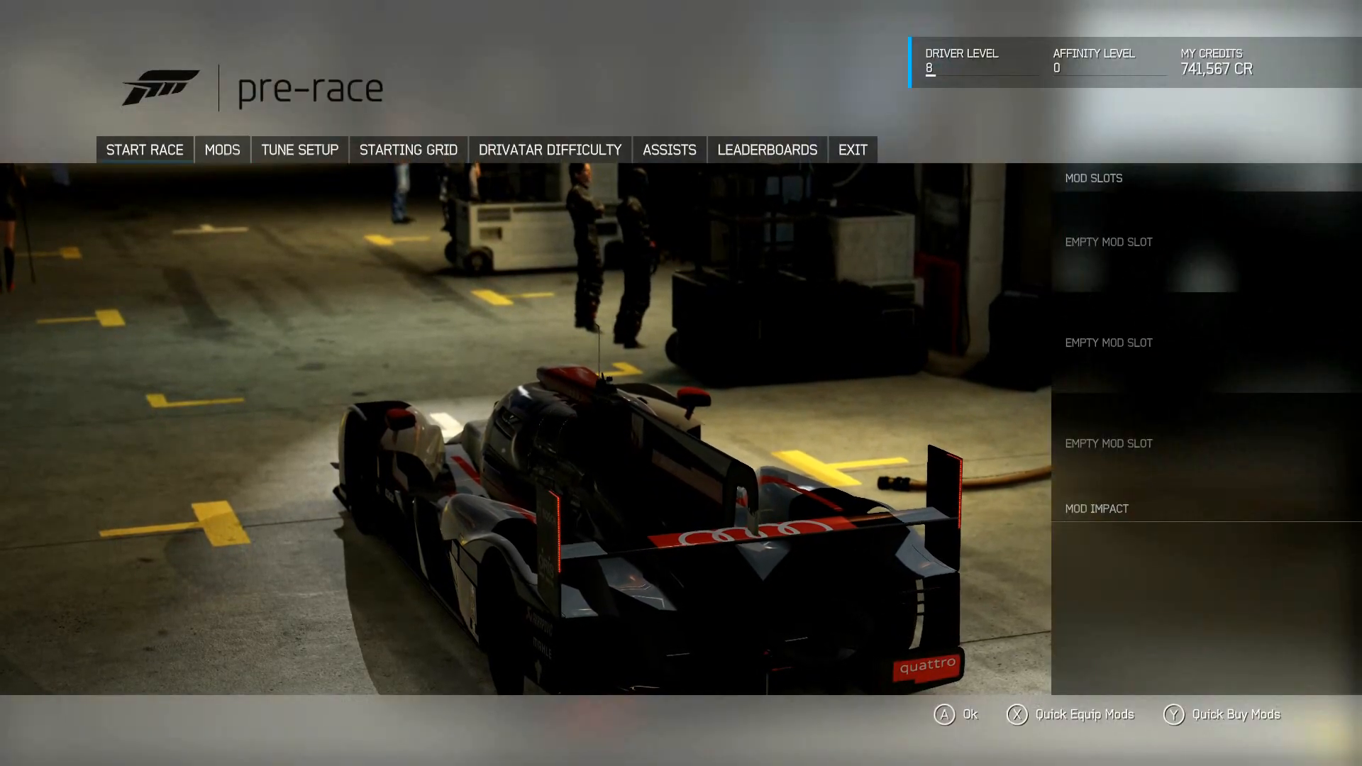
Show the pre-race Assists screen with every driving assist off and manual shifting (73% bonus)
left_click(766, 149)
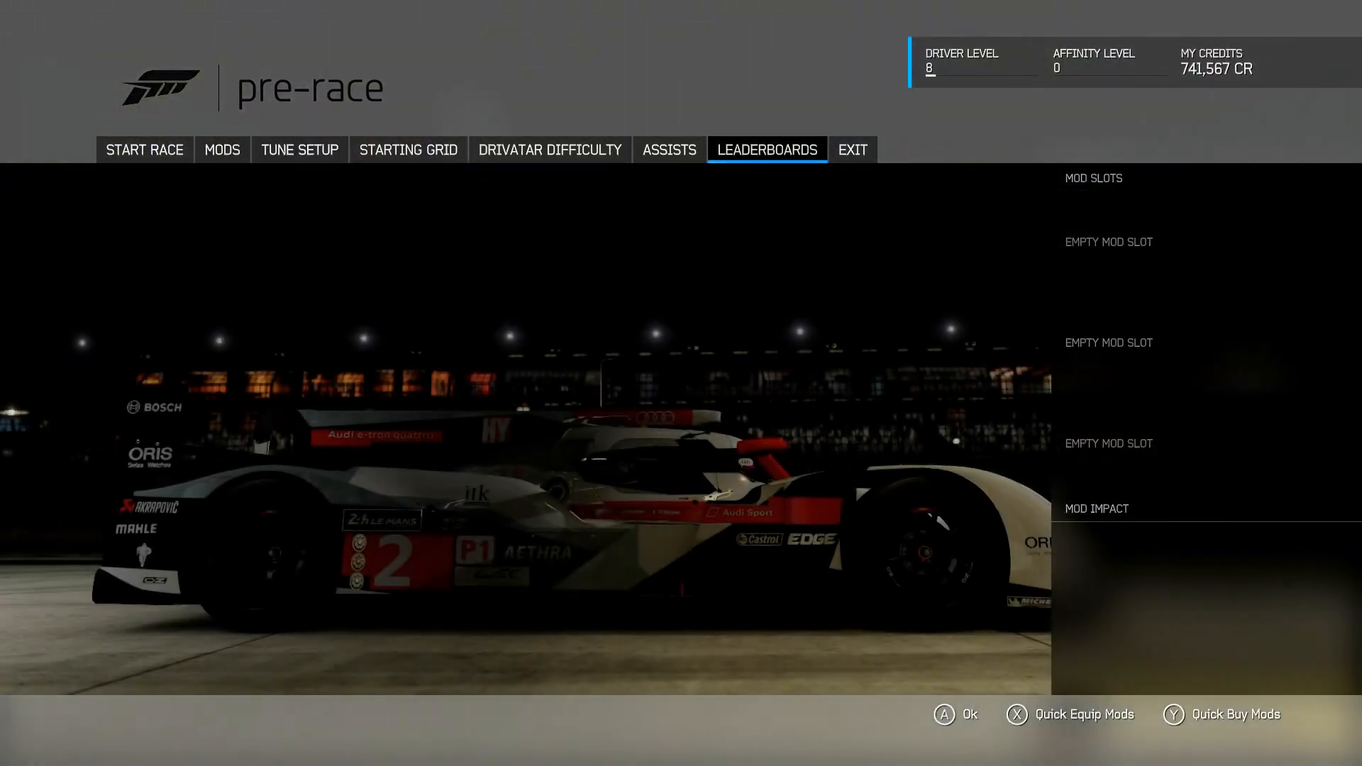
left_click(668, 149)
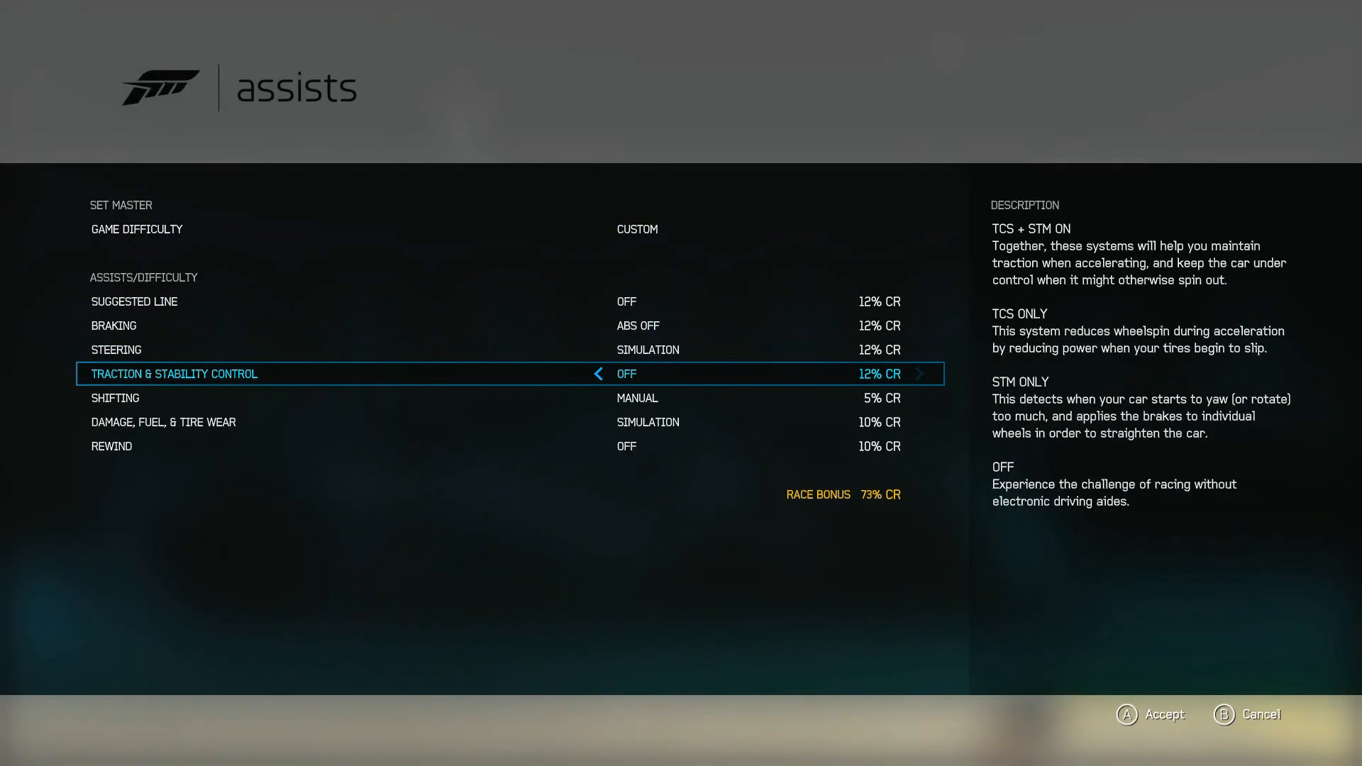